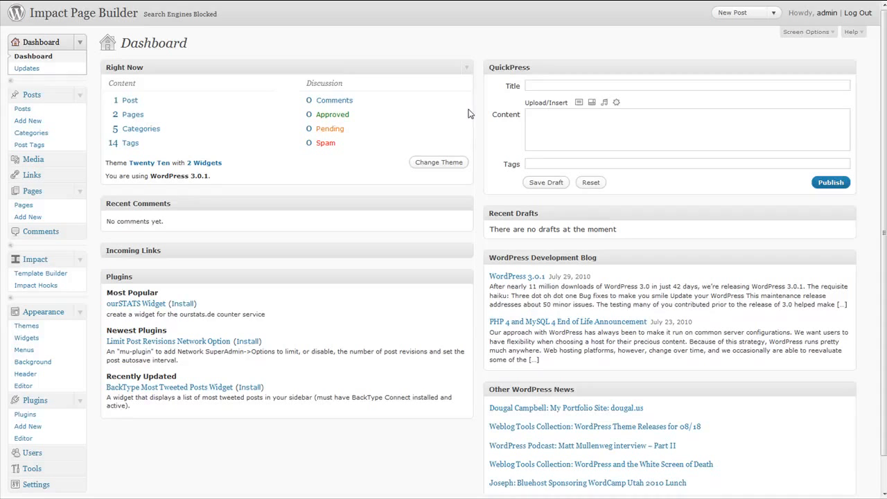
{"action": "mouse_move", "coordinate": [103, 171]}
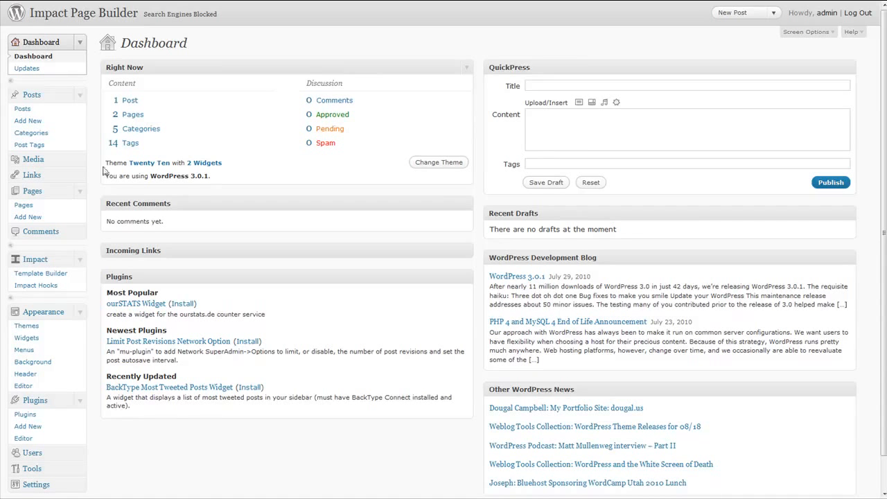
{"action": "mouse_move", "coordinate": [78, 268]}
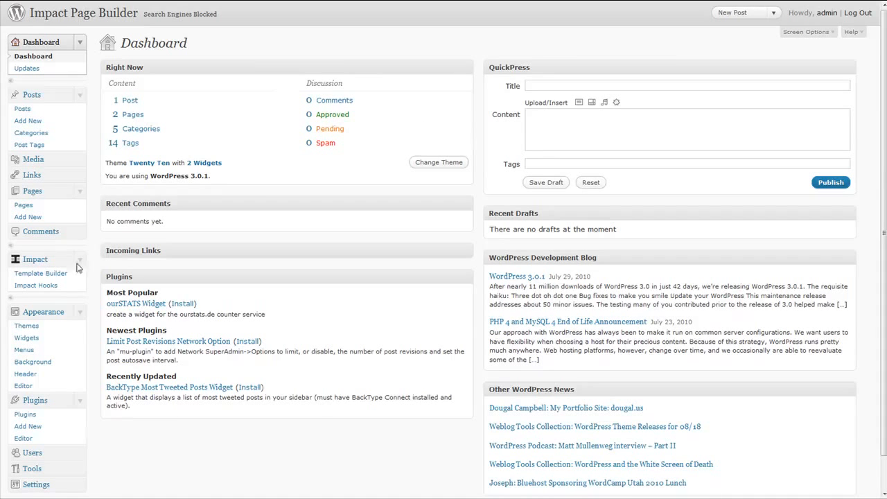
{"action": "mouse_move", "coordinate": [104, 272]}
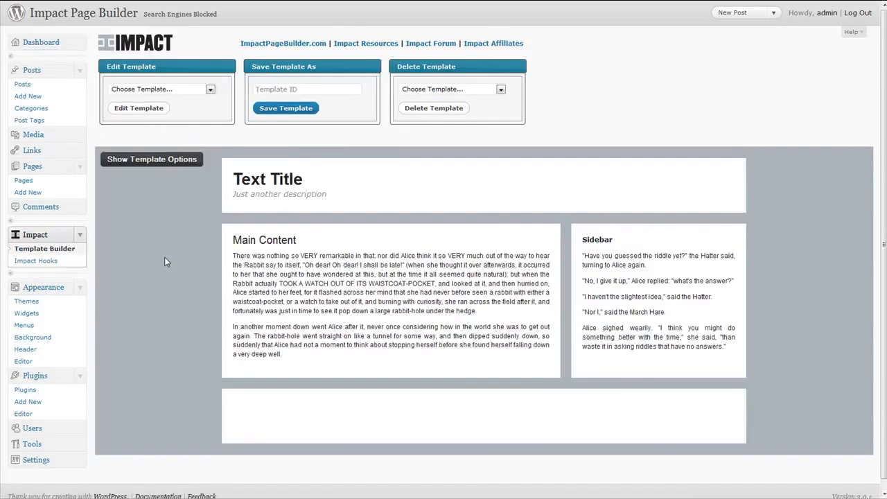
{"action": "mouse_move", "coordinate": [159, 247]}
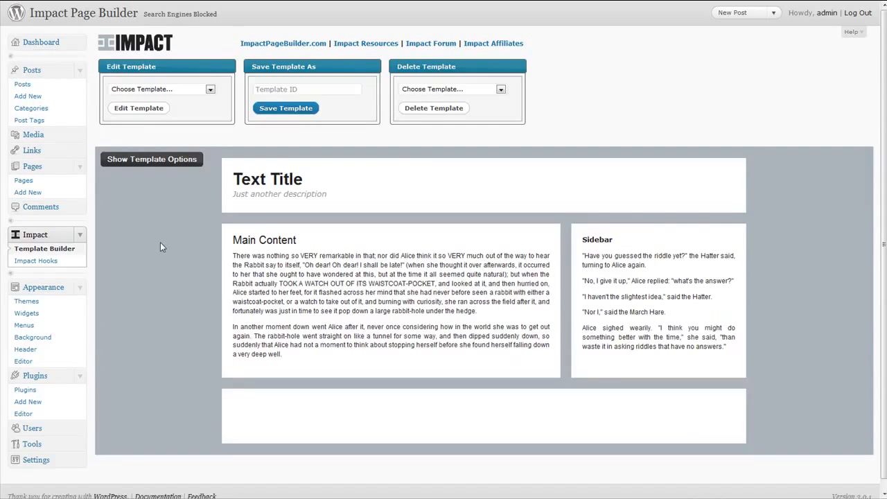
{"action": "mouse_move", "coordinate": [152, 240]}
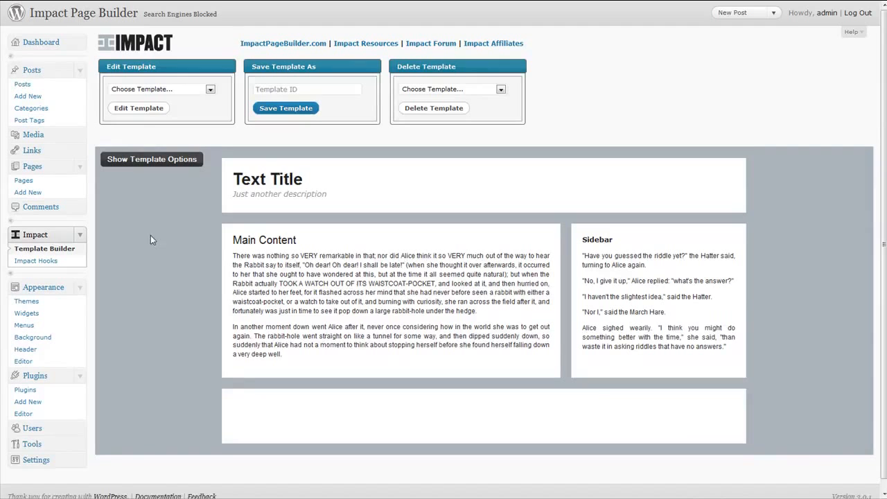
{"action": "mouse_move", "coordinate": [303, 172]}
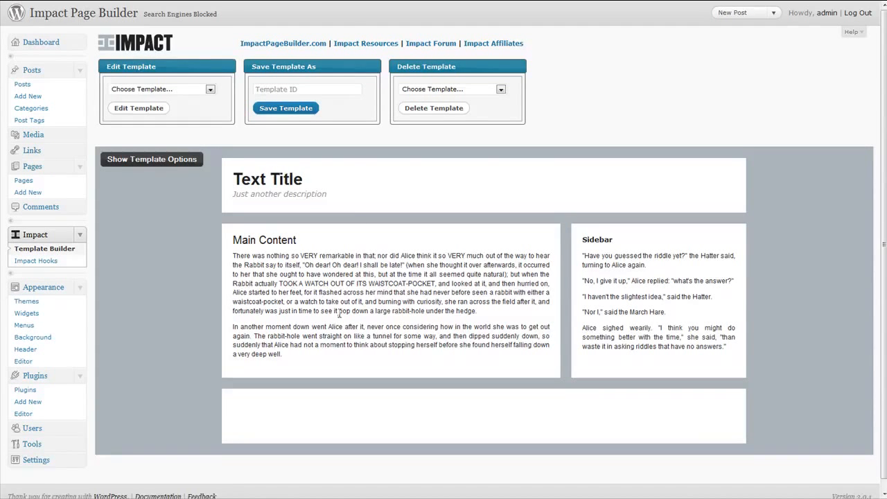
{"action": "mouse_move", "coordinate": [339, 312]}
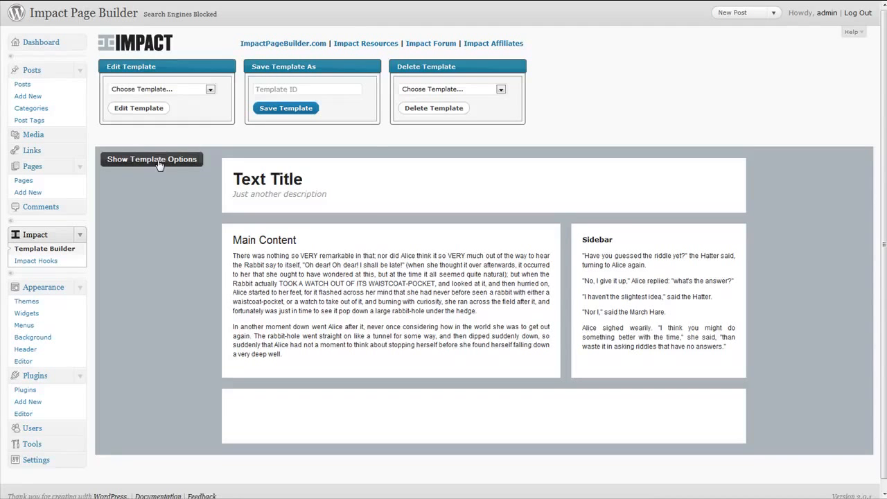
In Template Structure make the footer fluid width, adjust backgrounds, then expand Active Widget Areas.
{"action": "left_click", "coordinate": [152, 159]}
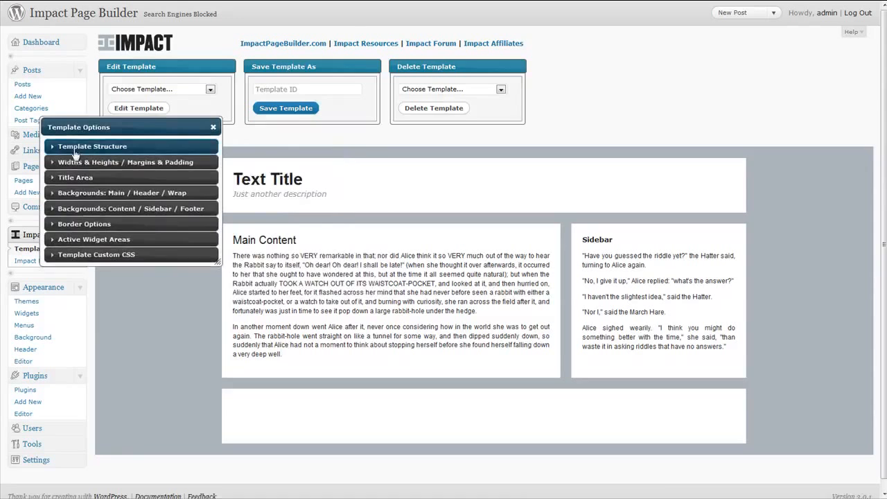
{"action": "left_click", "coordinate": [92, 146]}
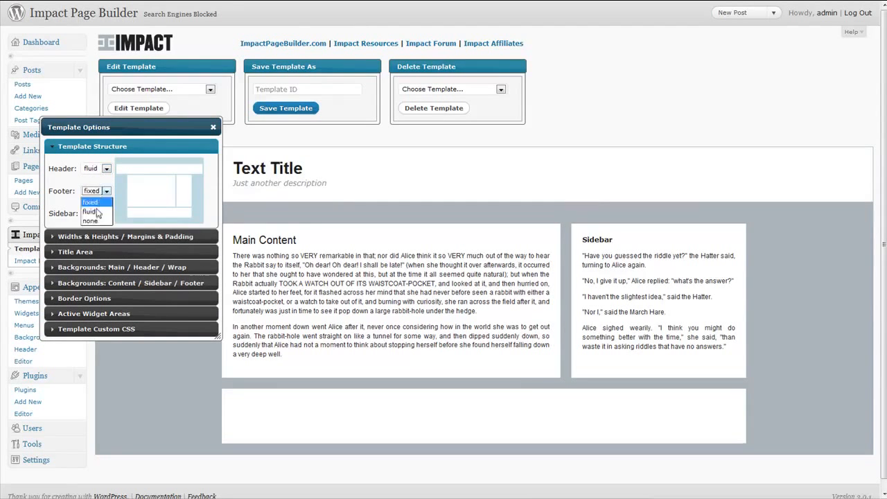
{"action": "left_click", "coordinate": [90, 212]}
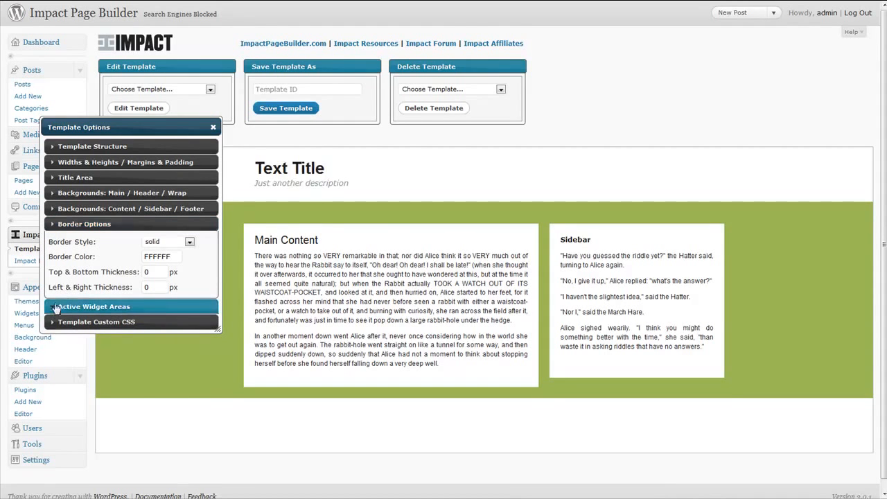
{"action": "left_click", "coordinate": [93, 307]}
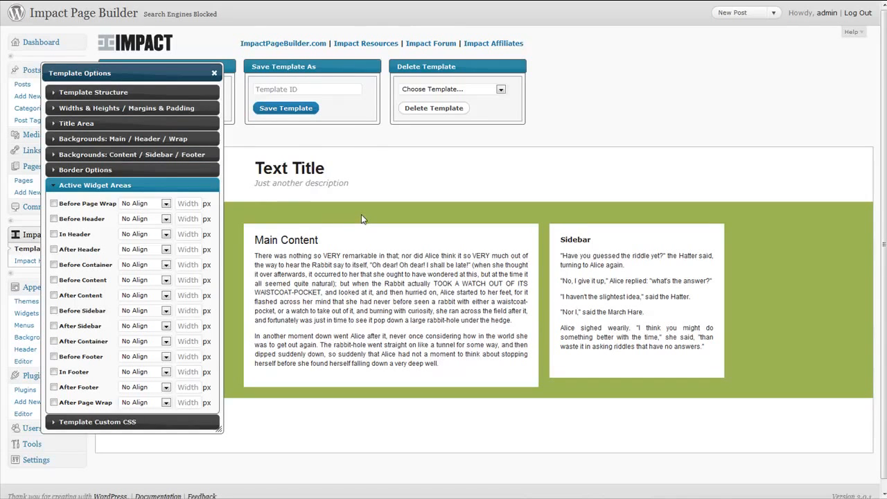
{"action": "mouse_move", "coordinate": [371, 167]}
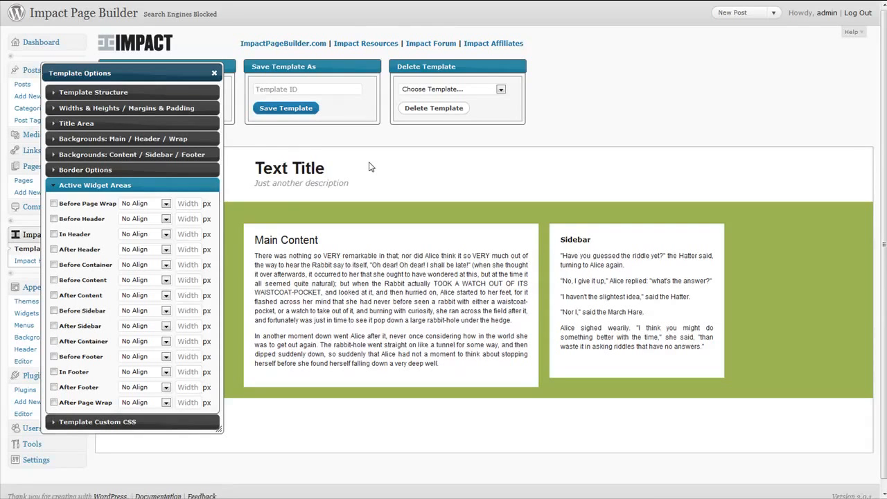
{"action": "mouse_move", "coordinate": [340, 161]}
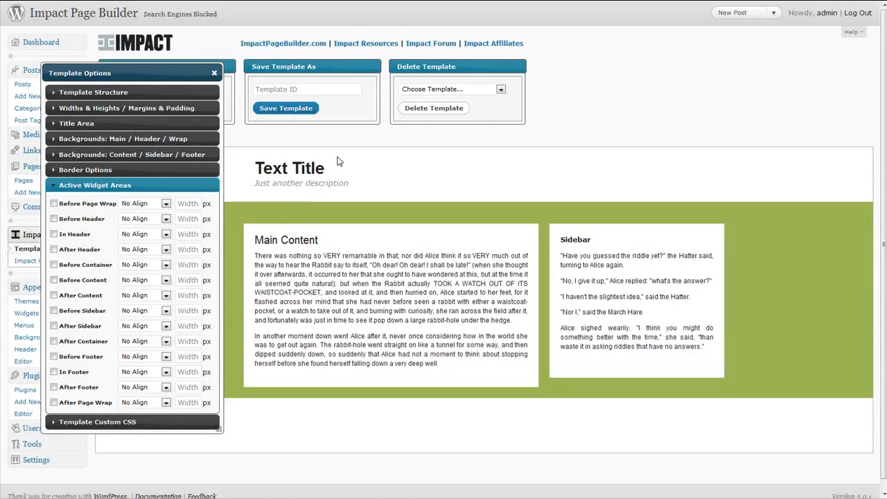
{"action": "mouse_move", "coordinate": [295, 162]}
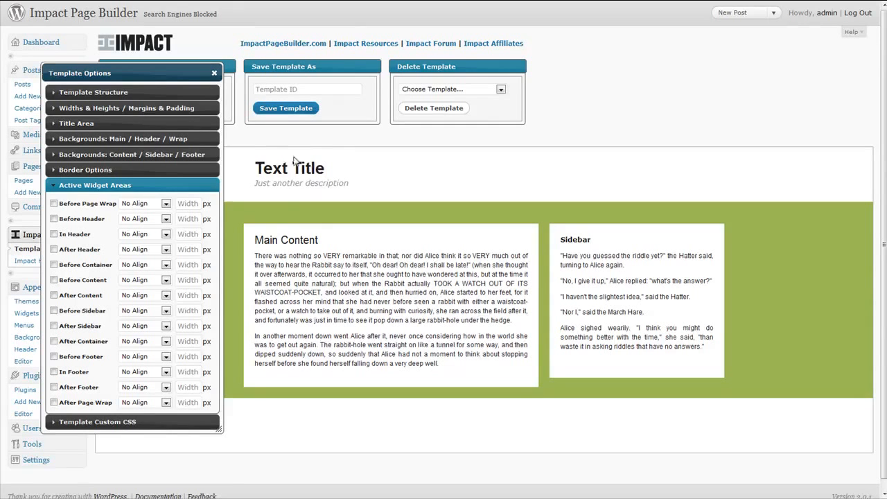
{"action": "mouse_move", "coordinate": [292, 160]}
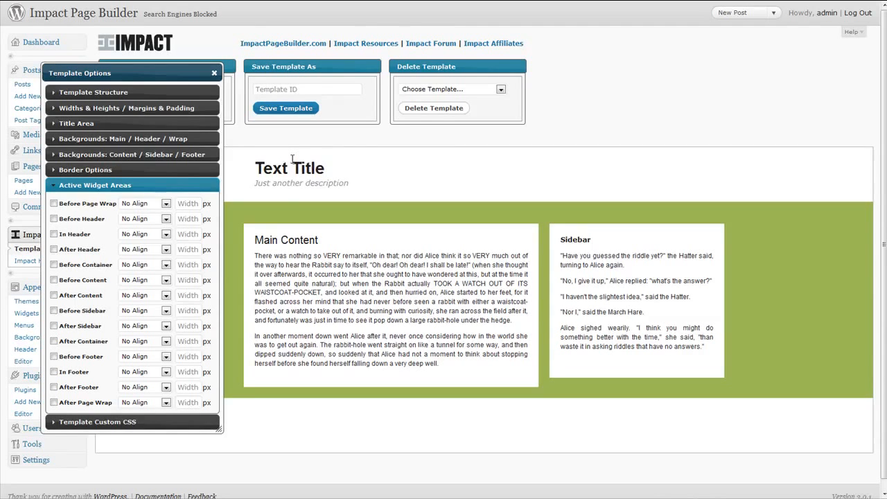
{"action": "mouse_move", "coordinate": [69, 212]}
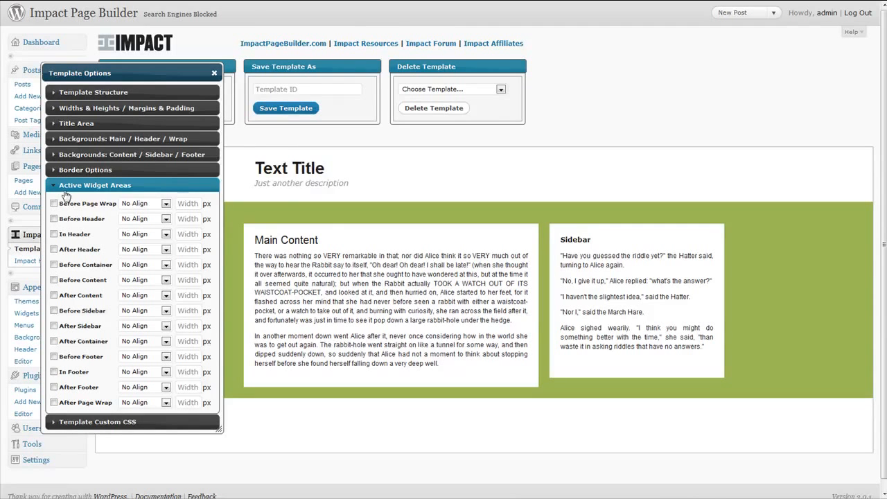
Enable the Before Header, In Header and Before Sidebar widget areas and show Template Custom CSS.
{"action": "left_click", "coordinate": [53, 203]}
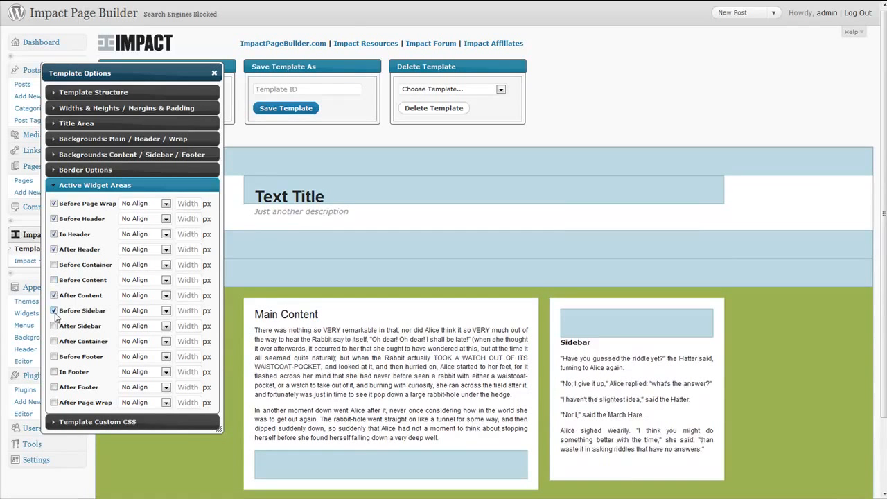
{"action": "left_click", "coordinate": [54, 311]}
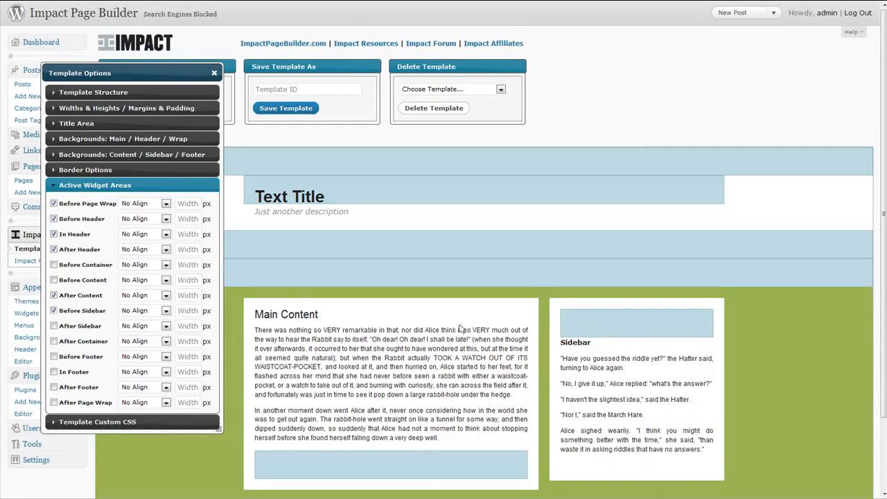
{"action": "left_click", "coordinate": [54, 218]}
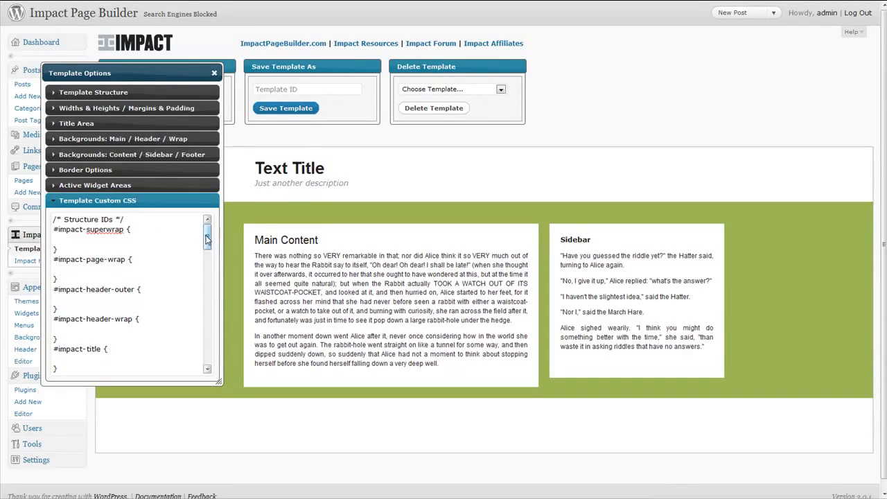
Add background: #000; to #impact-header-wrap in the custom CSS, then remove it again.
{"action": "scroll", "scroll_direction": "down", "scroll_amount": 3}
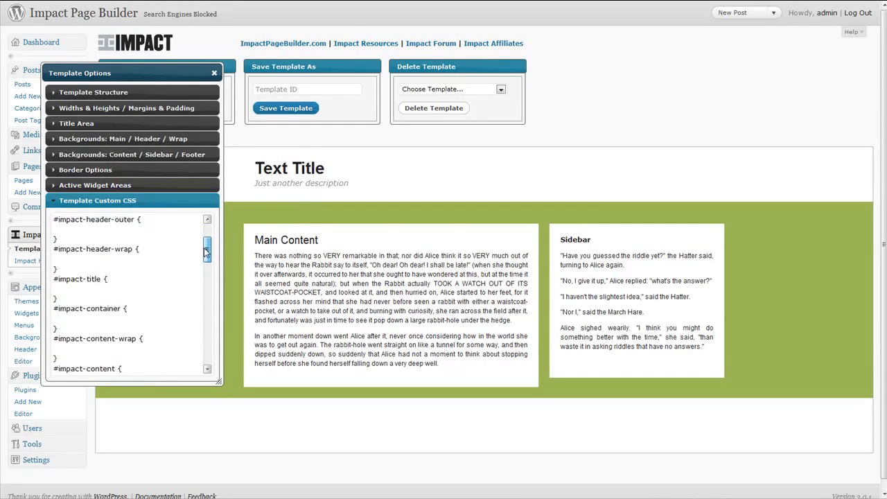
{"action": "type", "text": "background:"}
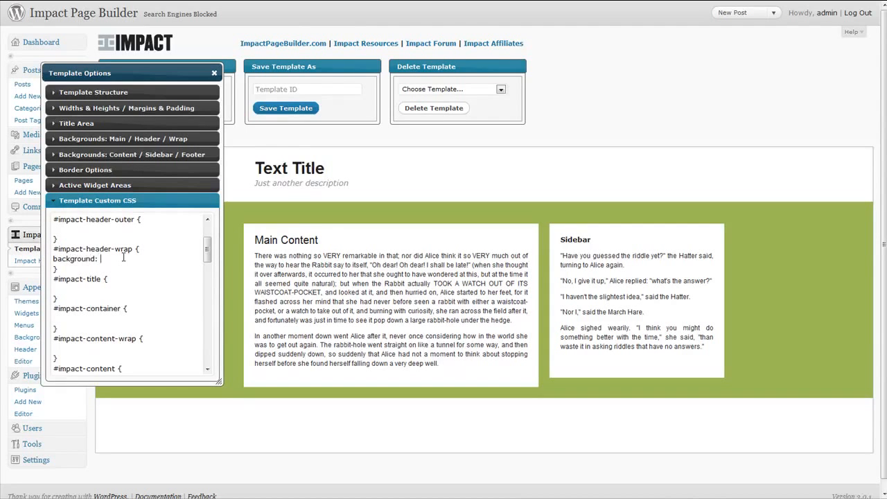
{"action": "type", "text": "#000;"}
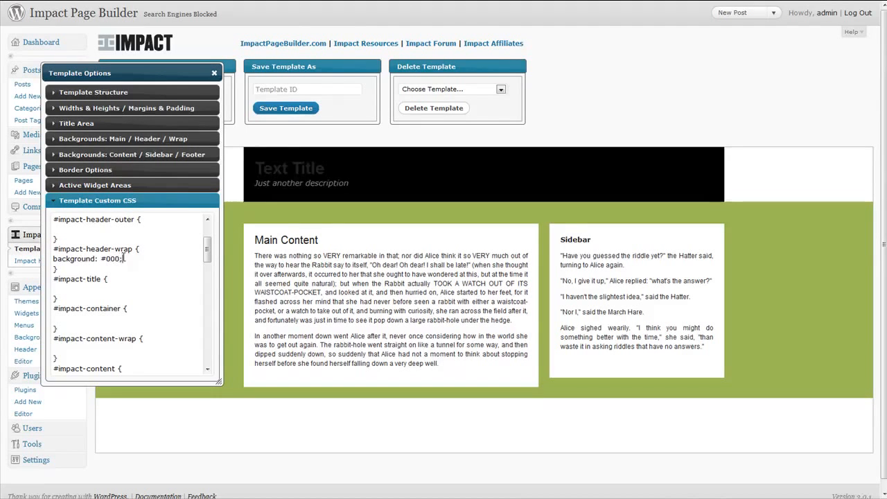
{"action": "key", "text": "Backspace"}
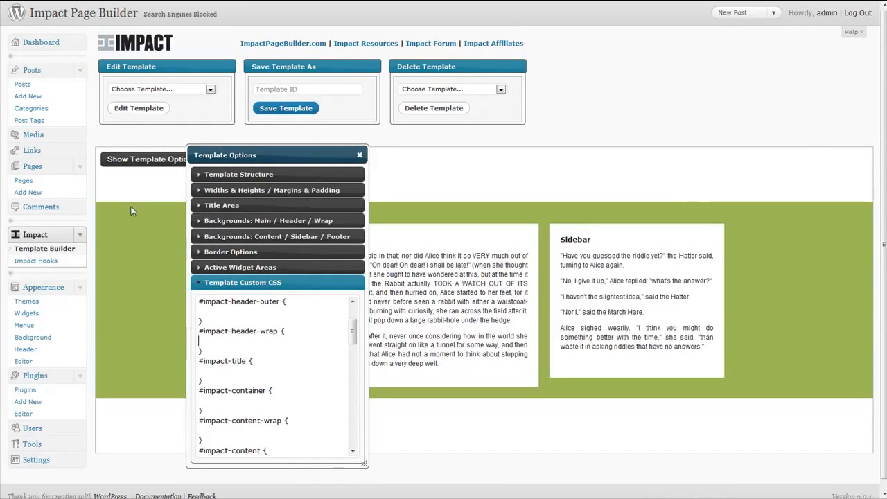
{"action": "mouse_move", "coordinate": [101, 236]}
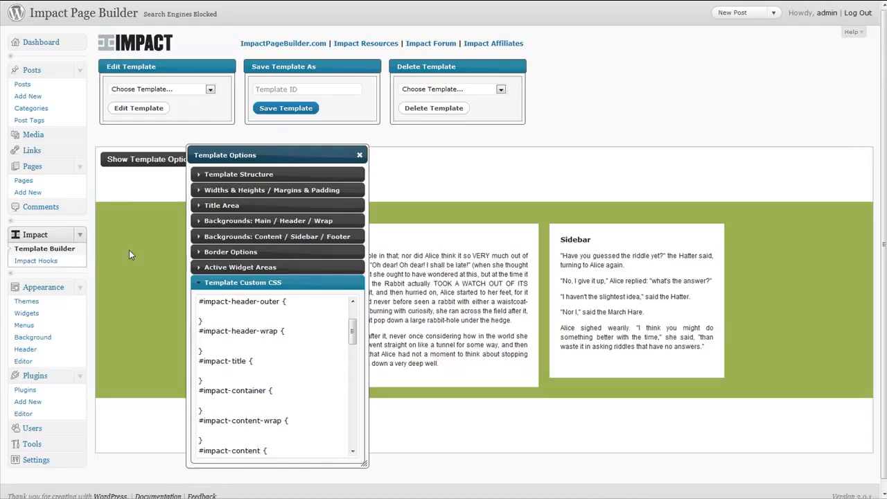
{"action": "left_click", "coordinate": [39, 260]}
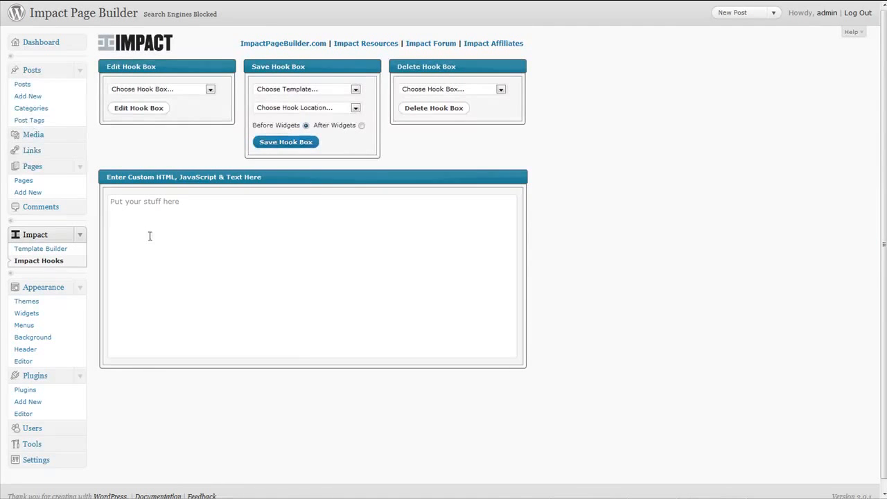
{"action": "mouse_move", "coordinate": [198, 84]}
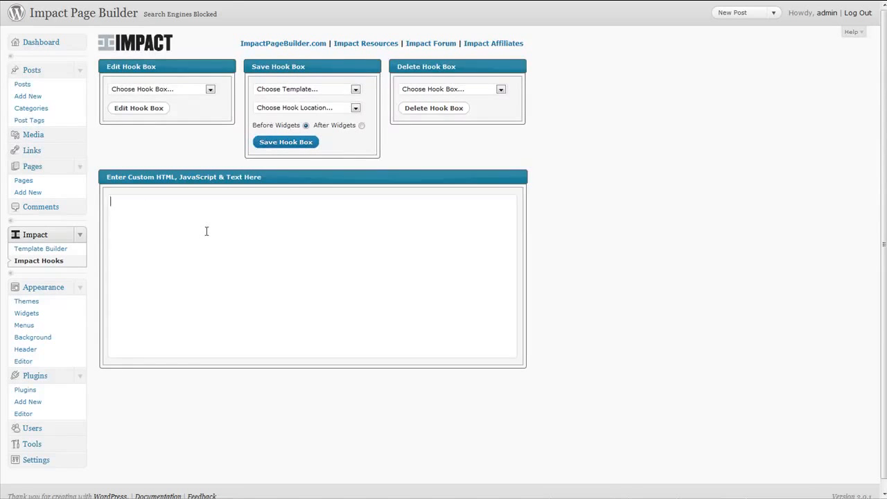
{"action": "mouse_move", "coordinate": [326, 284]}
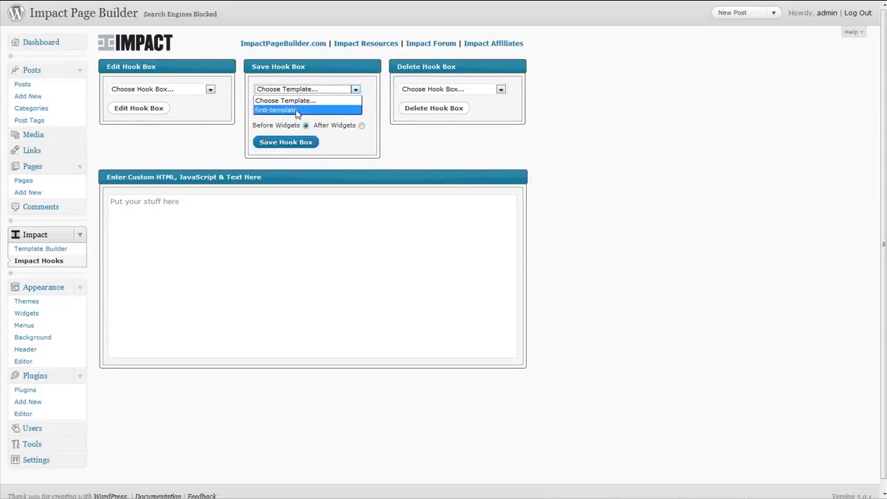
{"action": "left_click", "coordinate": [285, 100]}
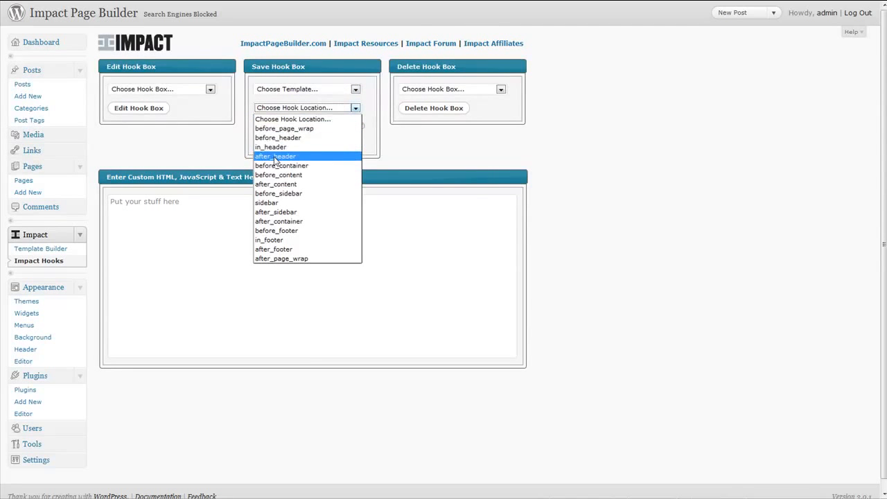
{"action": "mouse_move", "coordinate": [282, 165]}
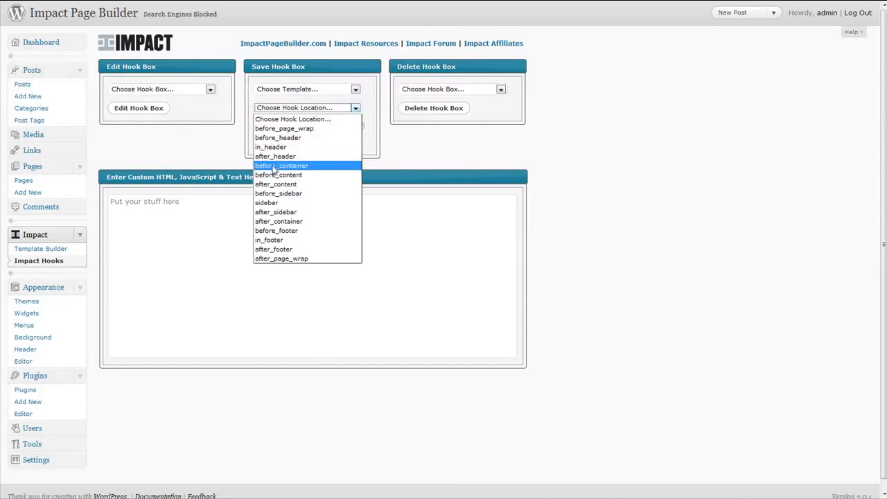
{"action": "mouse_move", "coordinate": [278, 184]}
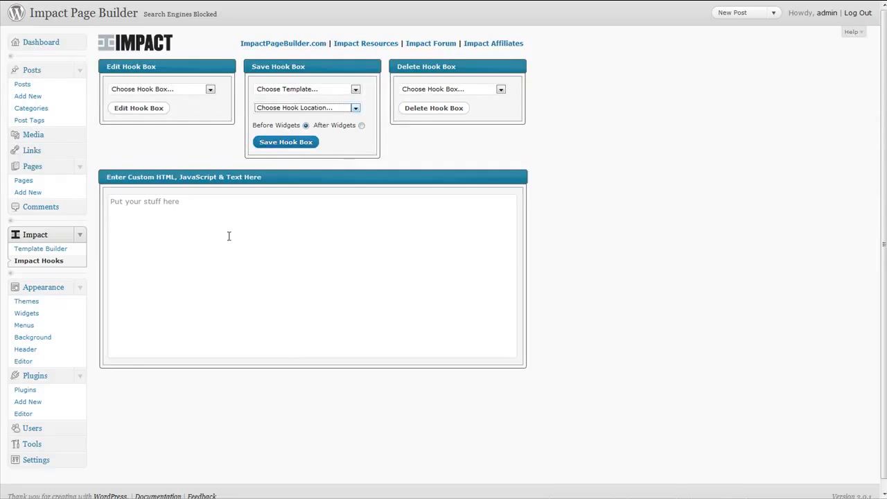
{"action": "mouse_move", "coordinate": [213, 247]}
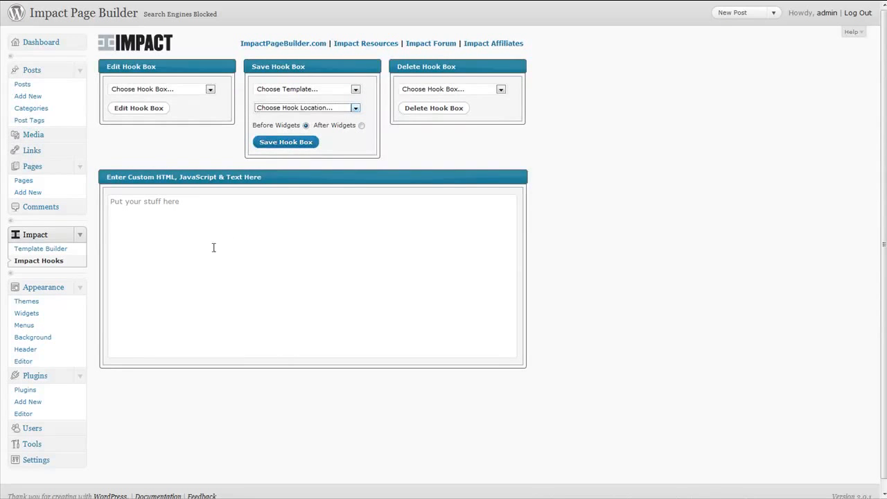
{"action": "mouse_move", "coordinate": [197, 242]}
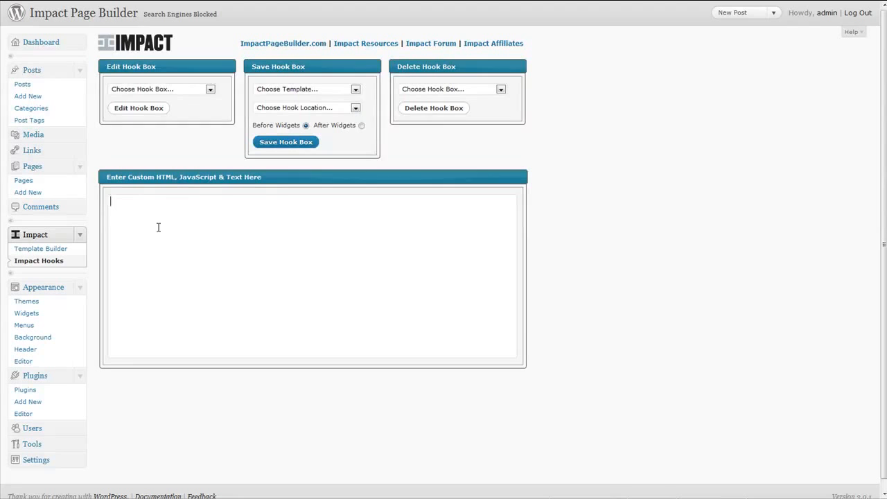
{"action": "mouse_move", "coordinate": [174, 238]}
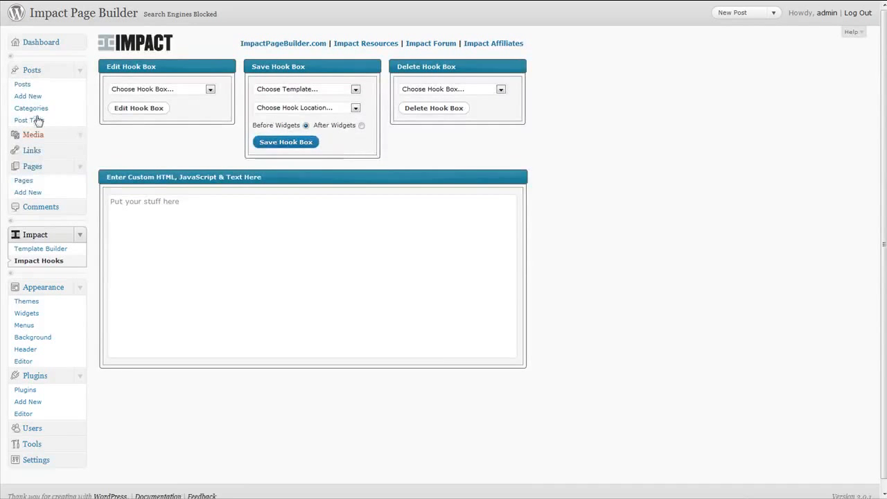
{"action": "left_click", "coordinate": [23, 181]}
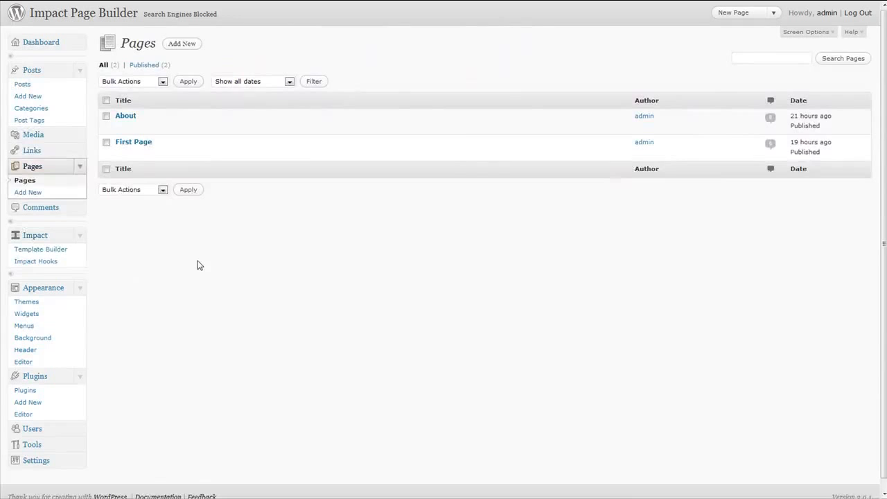
Edit First Page and keep first-template selected in its Impact Page Options.
{"action": "left_click", "coordinate": [133, 141]}
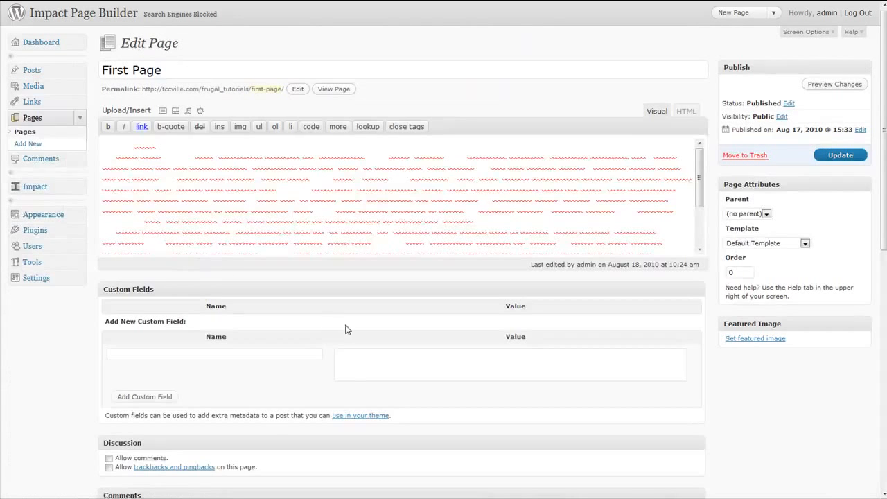
{"action": "left_click", "coordinate": [656, 111]}
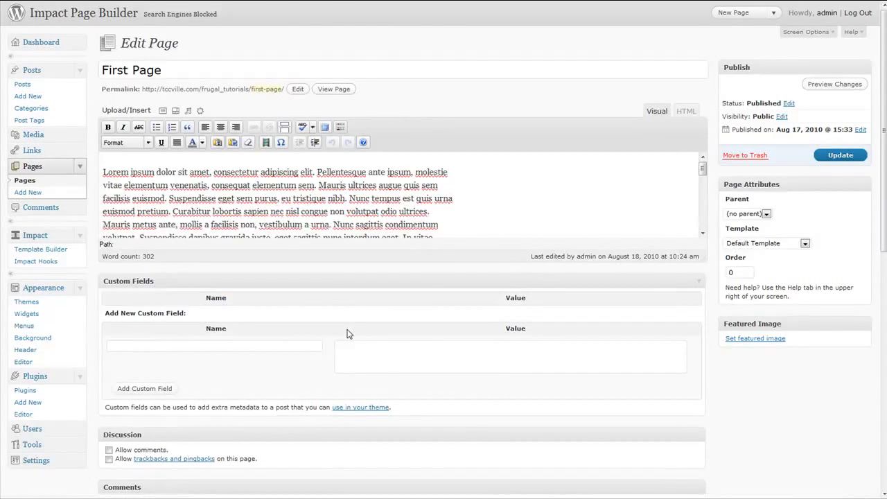
{"action": "scroll", "scroll_direction": "down", "scroll_amount": 3}
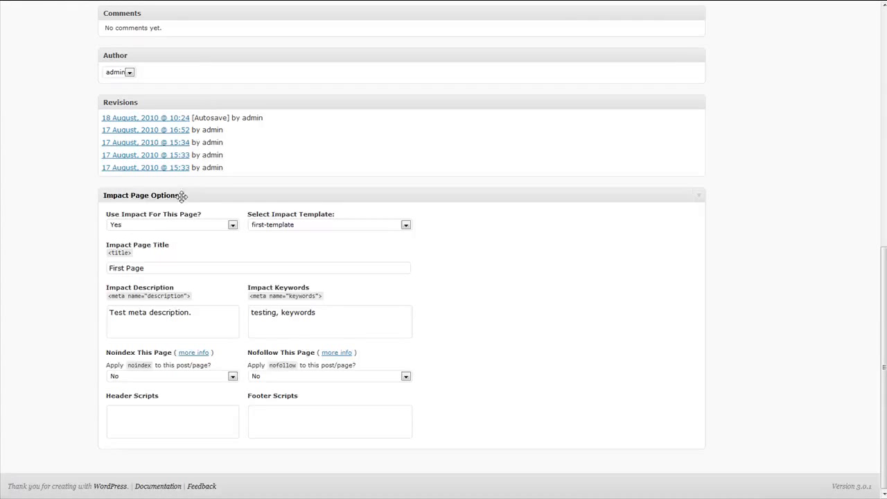
{"action": "mouse_move", "coordinate": [161, 228]}
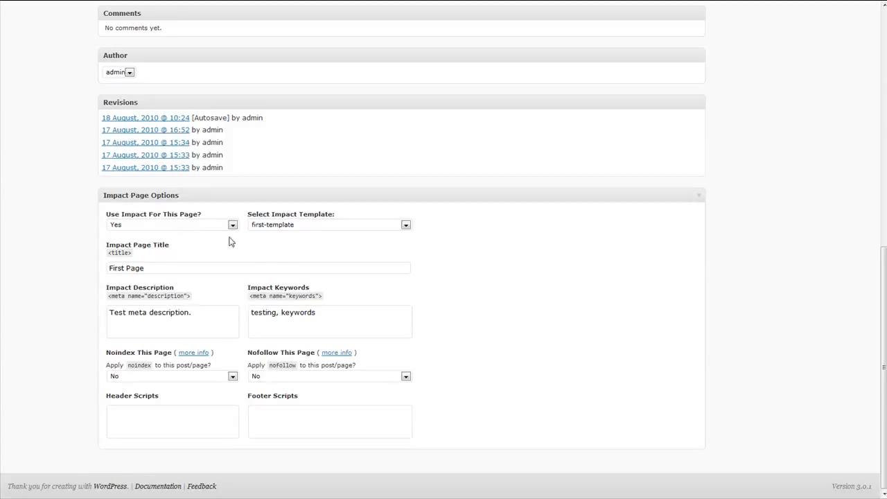
{"action": "left_click", "coordinate": [405, 223]}
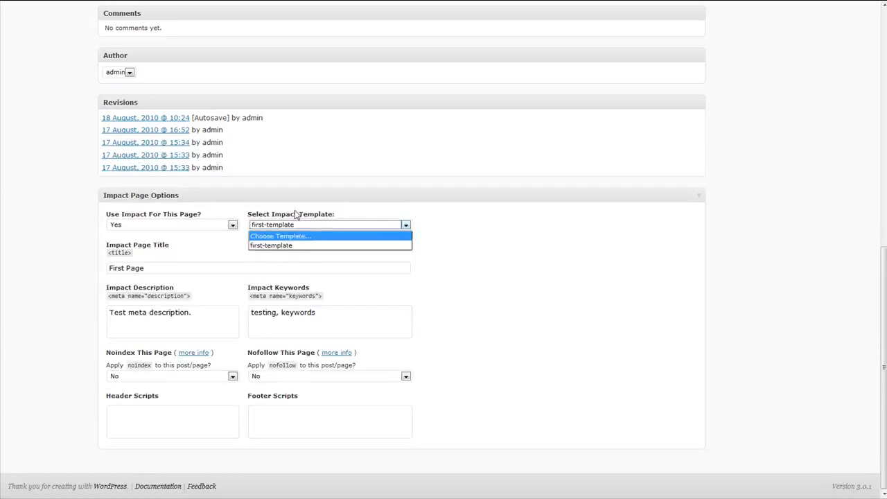
{"action": "left_click", "coordinate": [271, 245]}
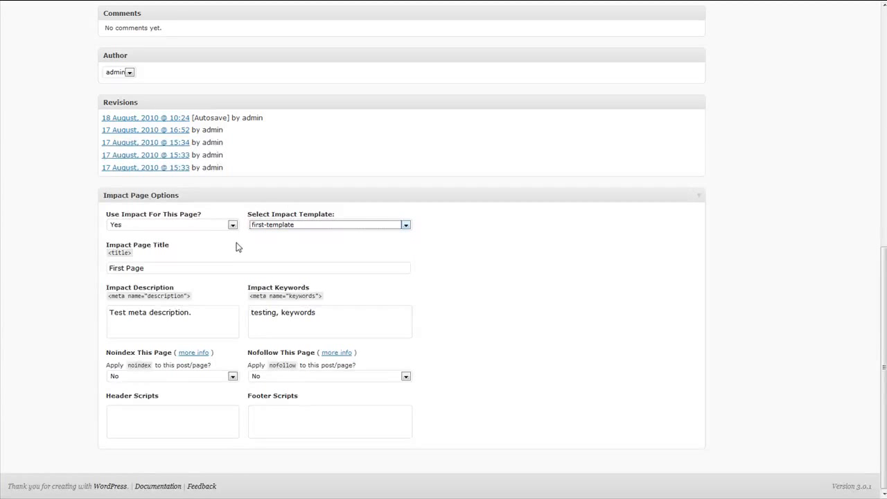
{"action": "mouse_move", "coordinate": [114, 298]}
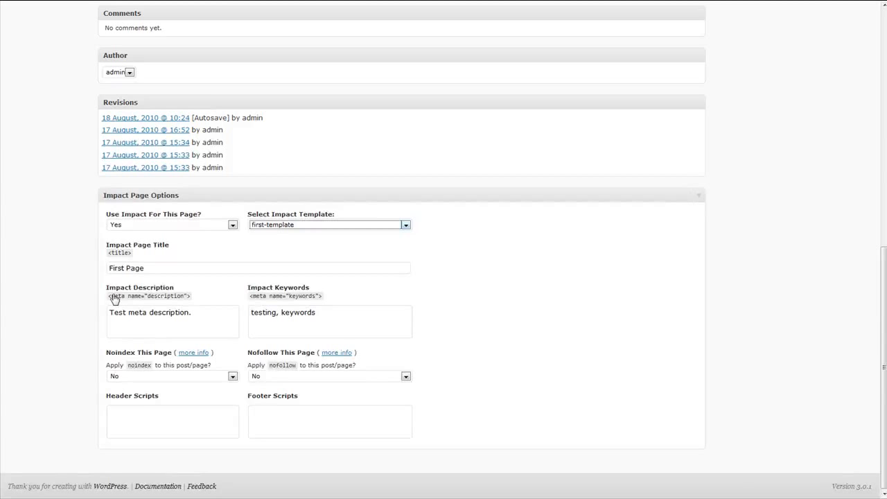
{"action": "mouse_move", "coordinate": [102, 270]}
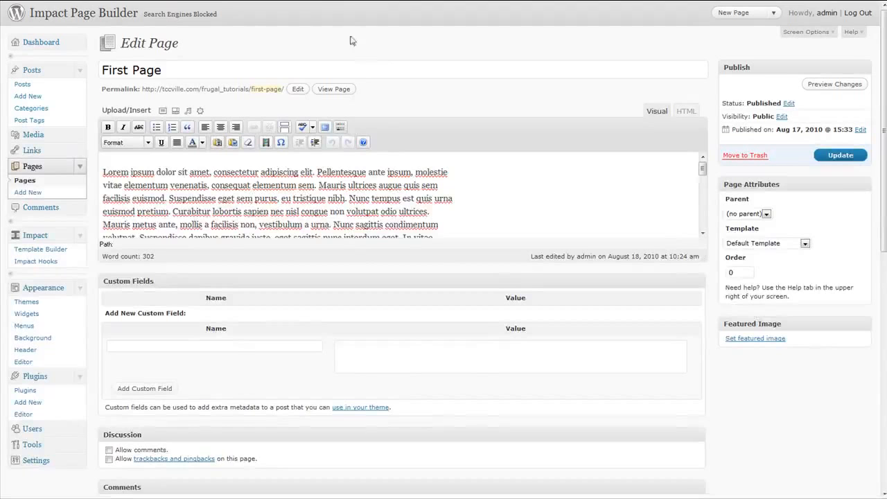
View the published First Page rendered with the Impact template on the live site.
{"action": "left_click", "coordinate": [334, 89]}
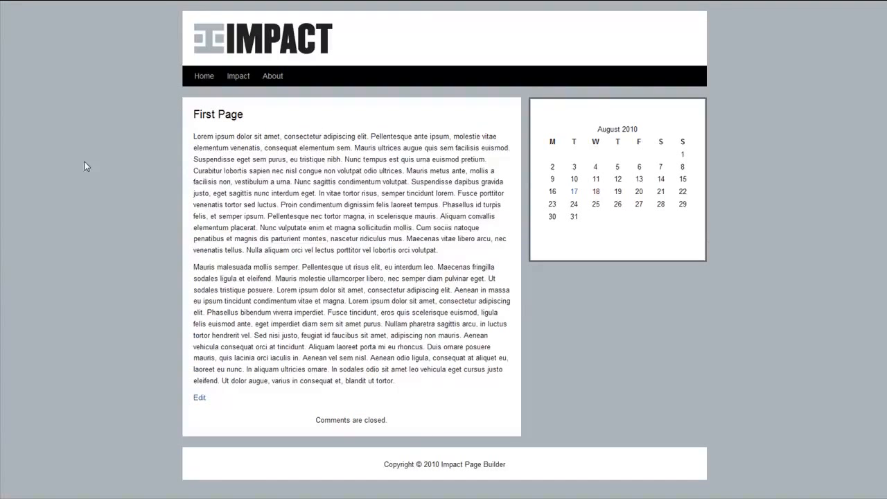
{"action": "mouse_move", "coordinate": [281, 169]}
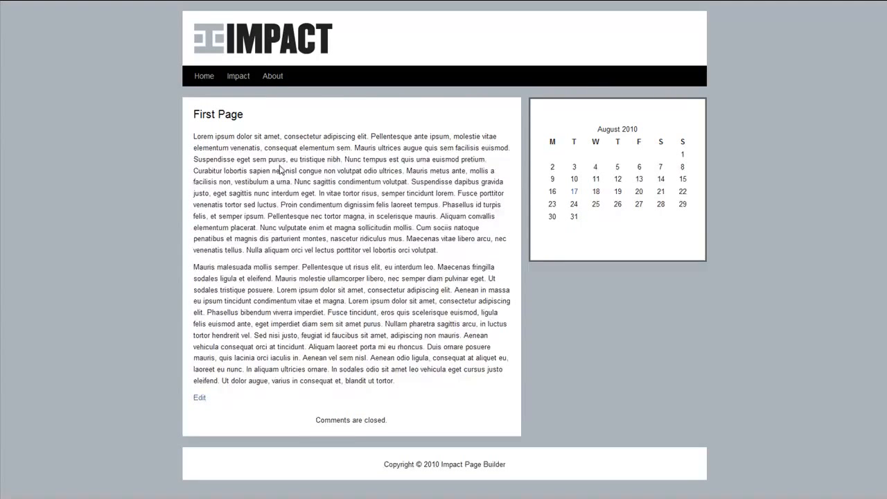
{"action": "mouse_move", "coordinate": [234, 149]}
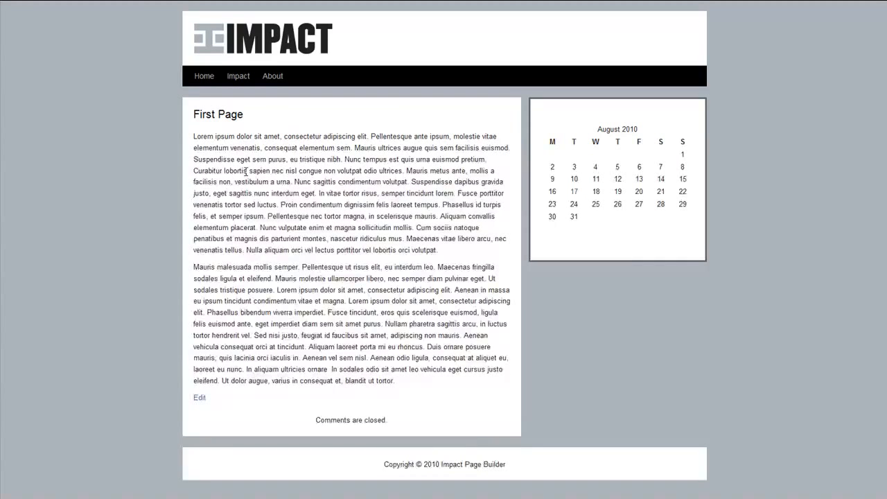
{"action": "mouse_move", "coordinate": [470, 66]}
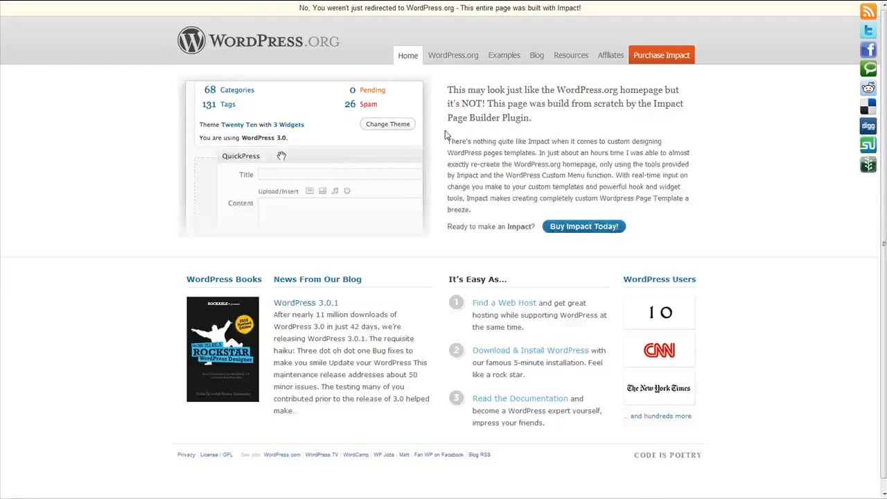
Scroll through the WordPress.org replica homepage built with Impact.
{"action": "scroll", "scroll_direction": "down", "scroll_amount": 3}
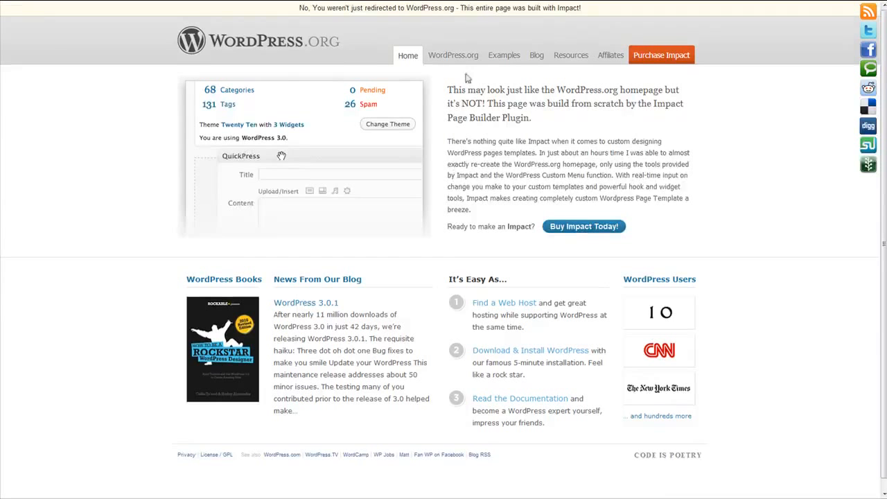
{"action": "mouse_move", "coordinate": [528, 57]}
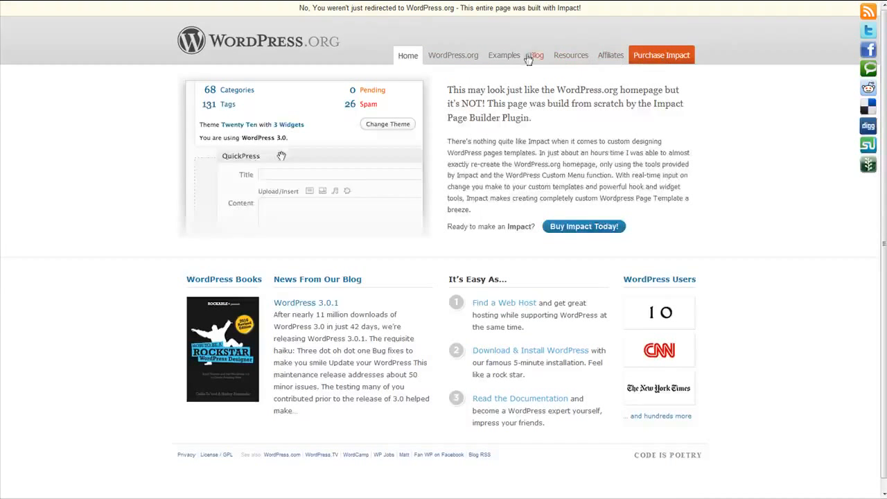